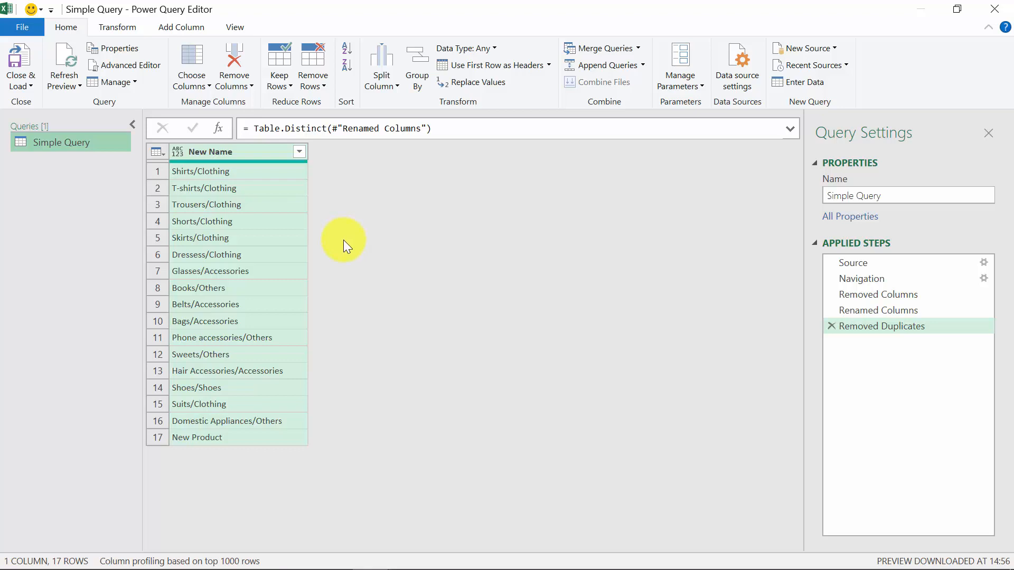
{"action": "mouse_move", "coordinate": [330, 244]}
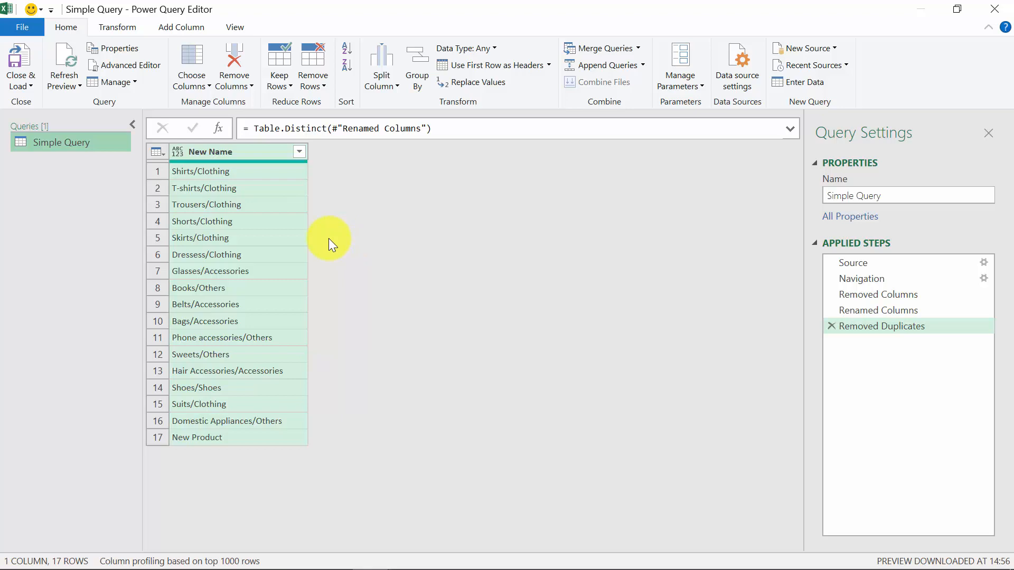
{"action": "mouse_move", "coordinate": [61, 142]}
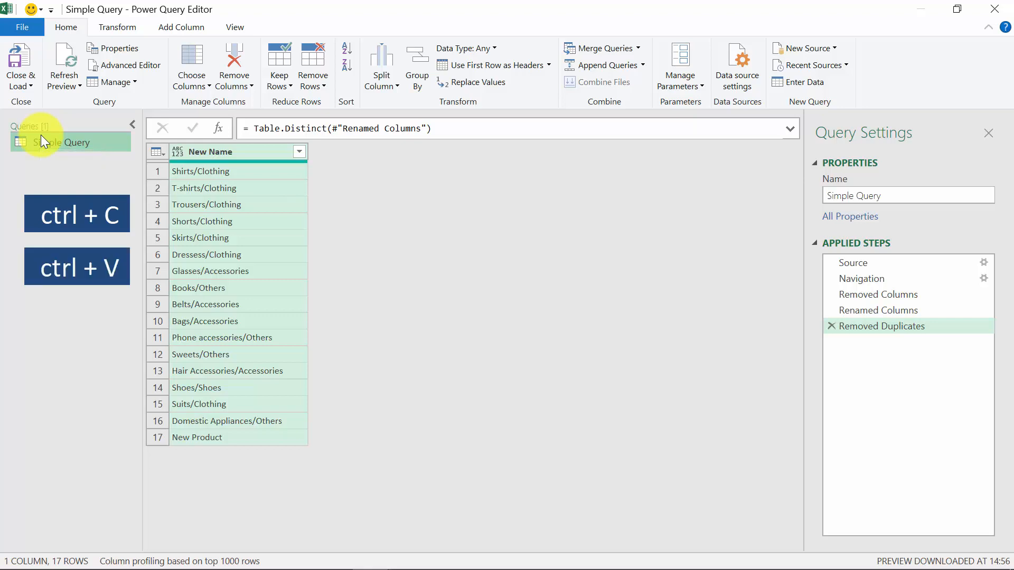
Paste Simple Query as a copy, rename it List w Duplicates and remove its Removed Duplicates step.
{"action": "key", "text": "ctrl+v"}
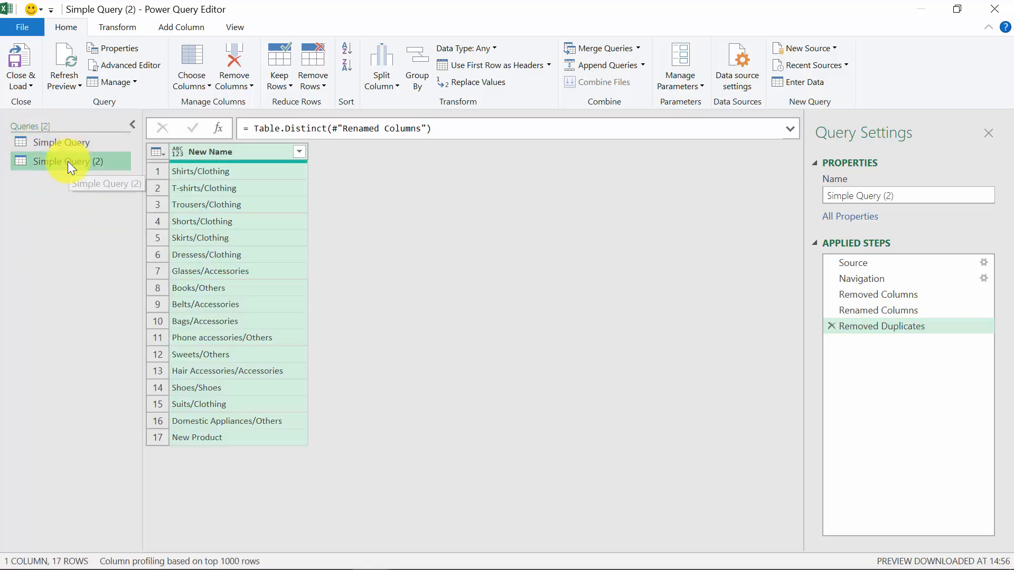
{"action": "left_click", "coordinate": [64, 142]}
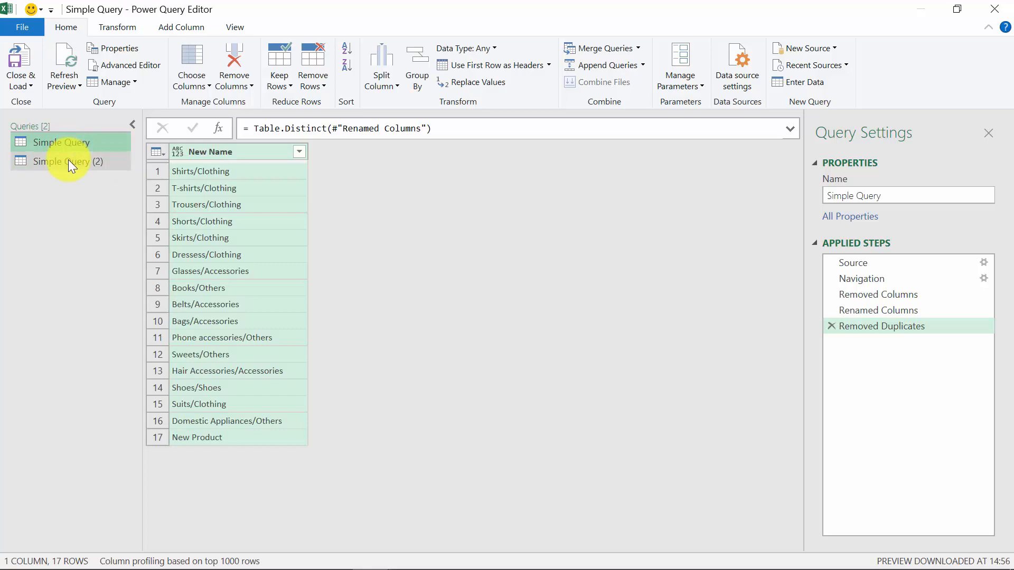
{"action": "left_click", "coordinate": [61, 162]}
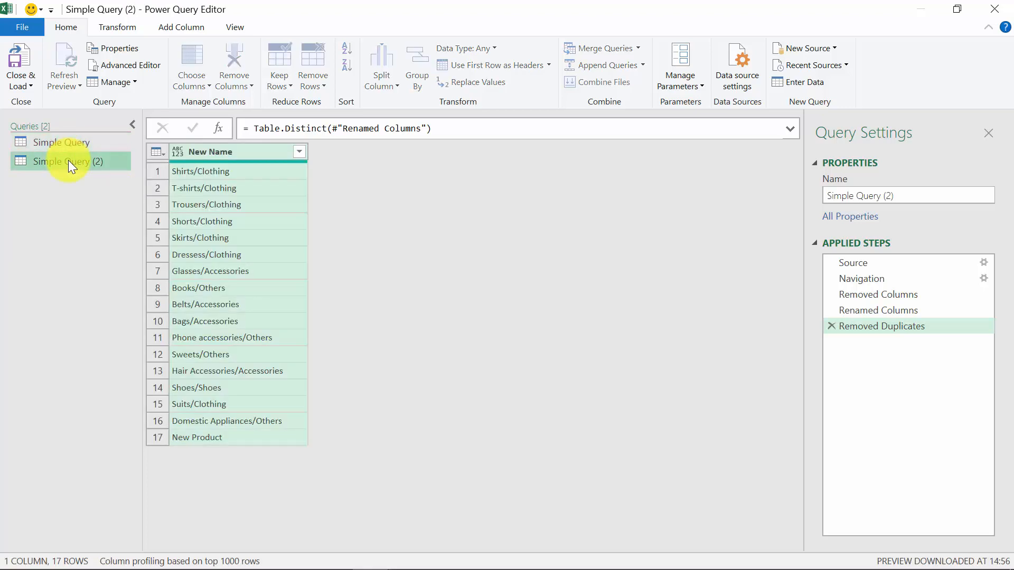
{"action": "double_click", "coordinate": [67, 160]}
{"action": "type", "text": "List w Duplicates"}
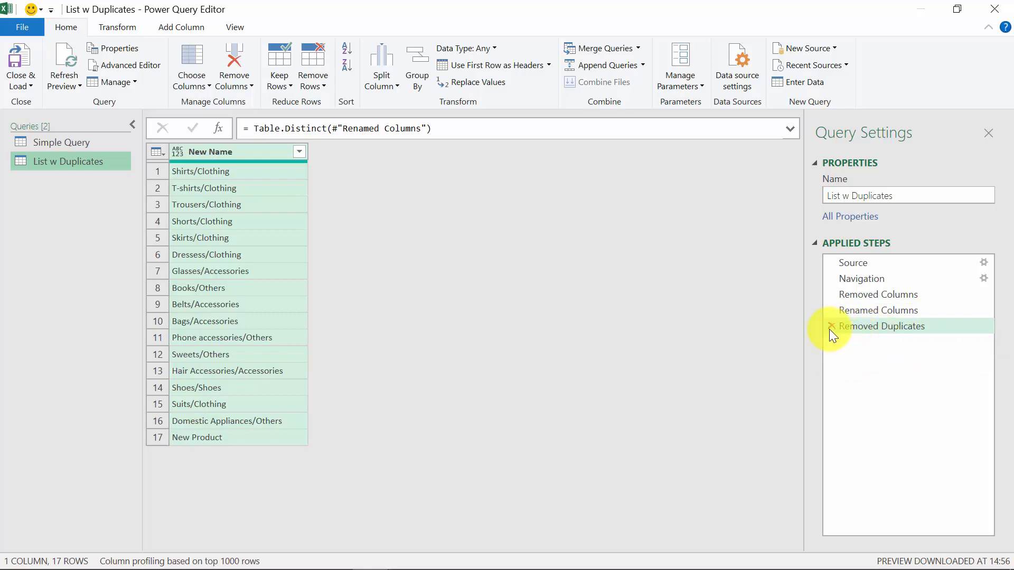
{"action": "left_click", "coordinate": [833, 326]}
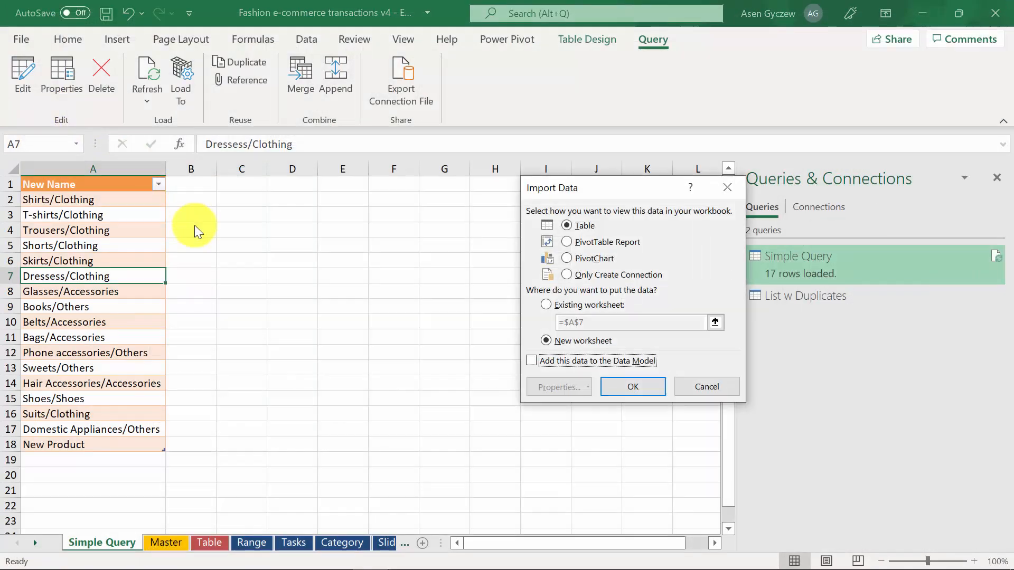
{"action": "mouse_move", "coordinate": [634, 226]}
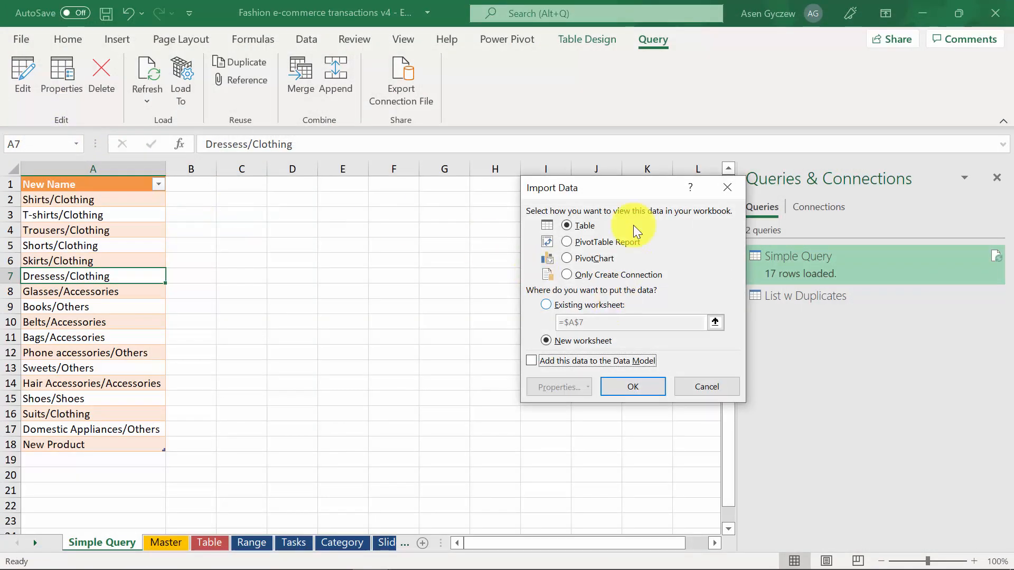
{"action": "mouse_move", "coordinate": [613, 387]}
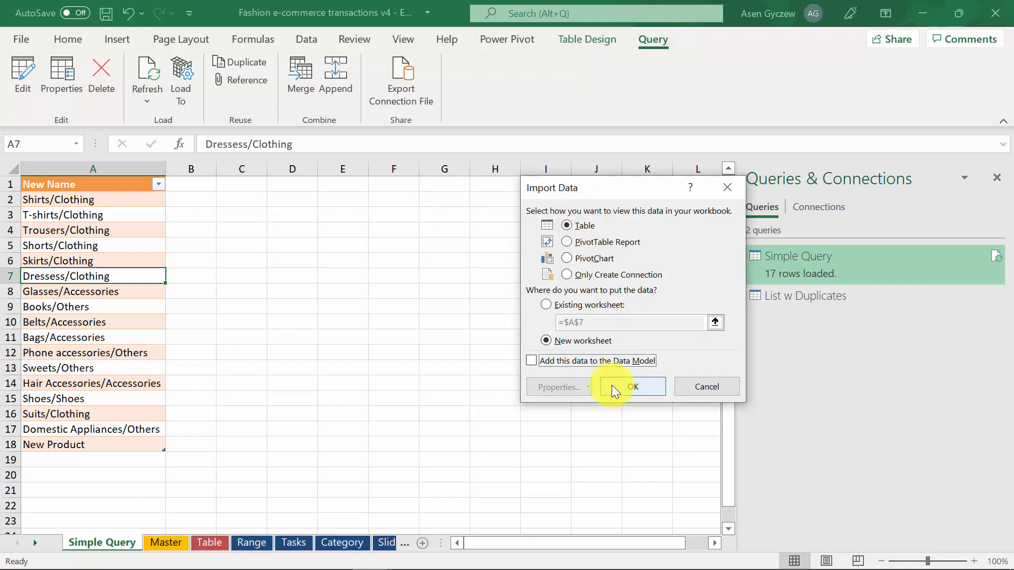
Confirm loading List w Duplicates as a table on a new worksheet, giving 49 rows.
{"action": "left_click", "coordinate": [633, 387]}
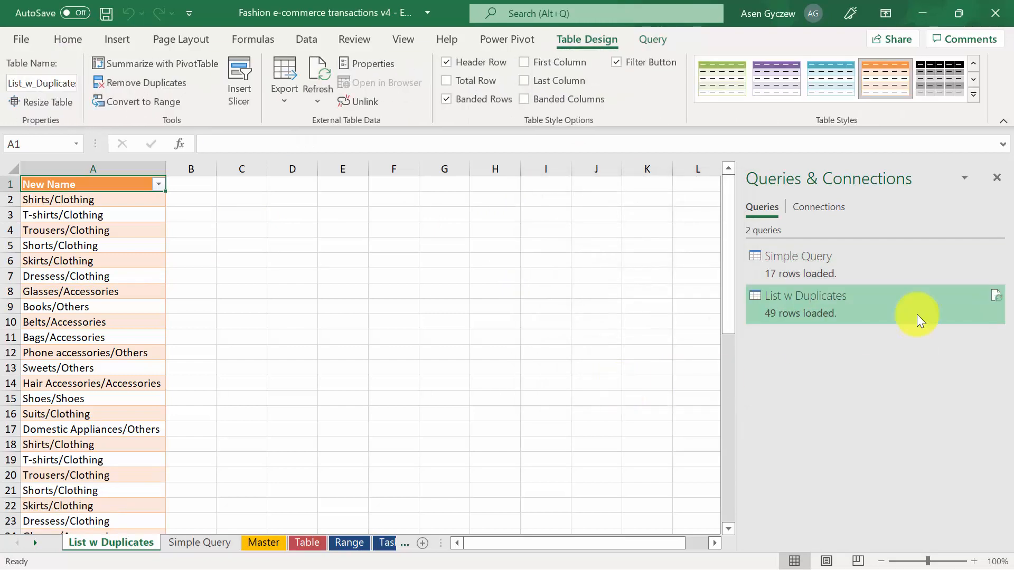
{"action": "mouse_move", "coordinate": [869, 440]}
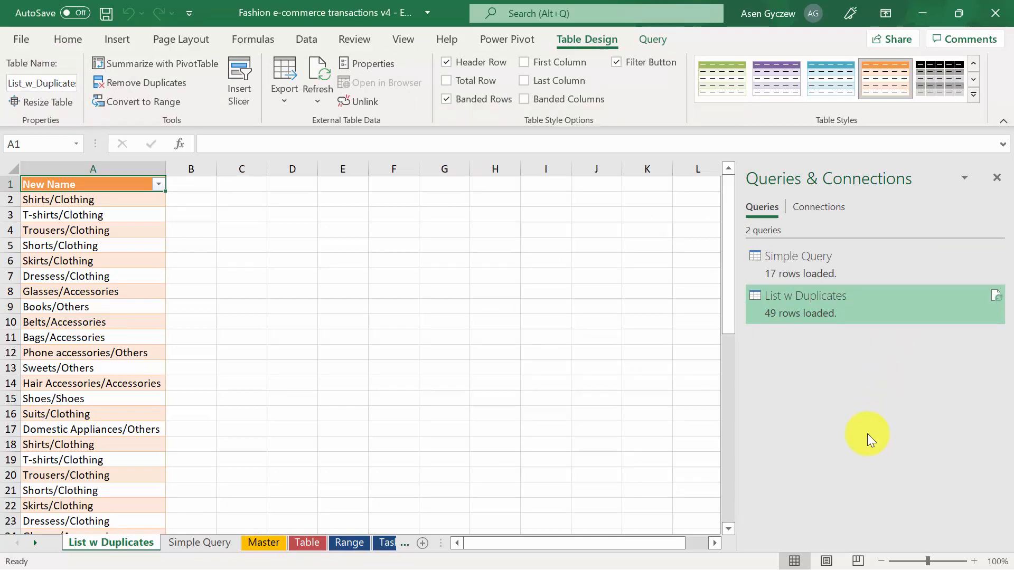
{"action": "mouse_move", "coordinate": [789, 304]}
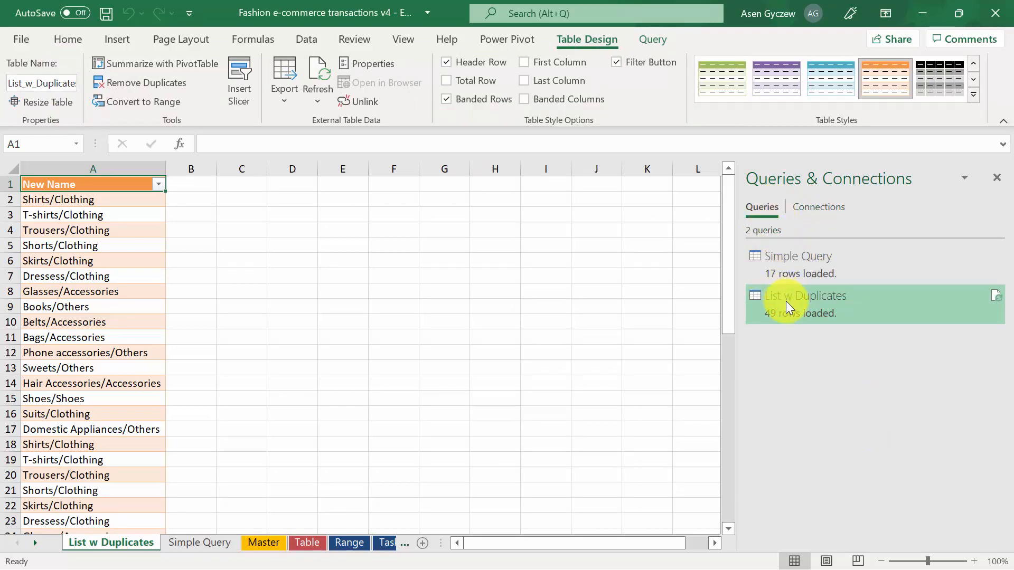
{"action": "mouse_move", "coordinate": [704, 261]}
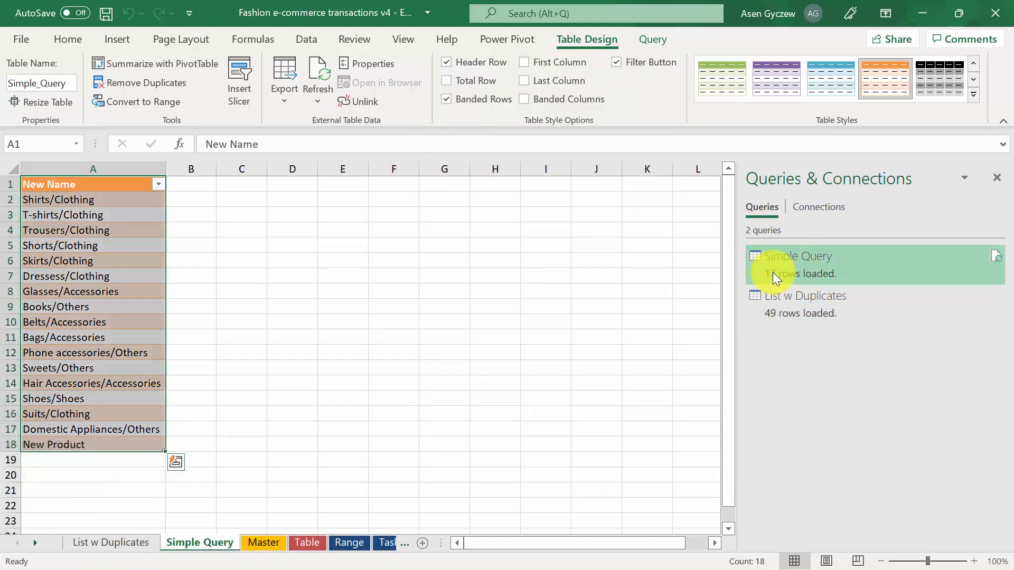
Jump between the Simple Query and List w Duplicates tables, then copy Simple Query.
{"action": "left_click", "coordinate": [292, 398]}
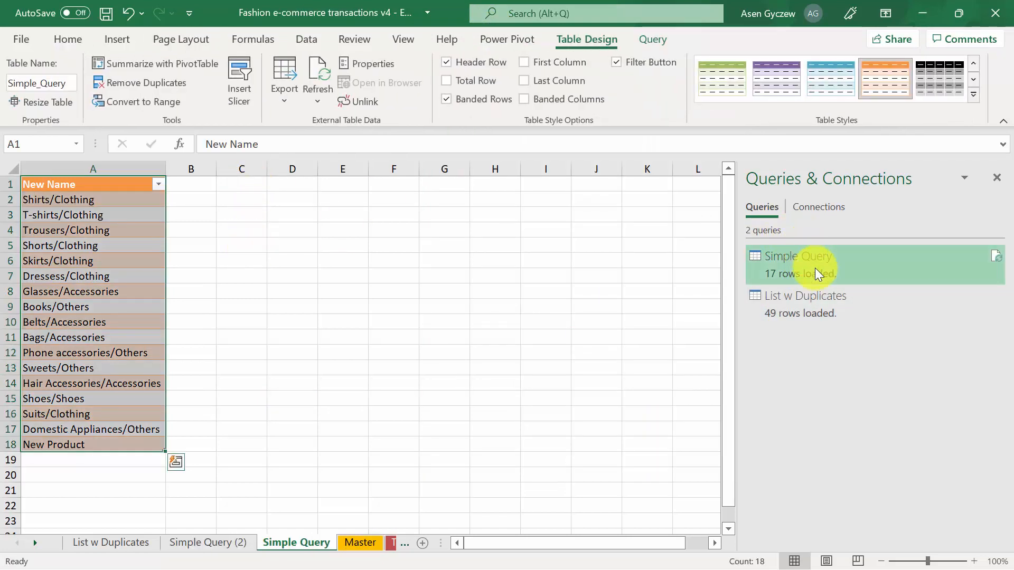
{"action": "left_click", "coordinate": [805, 296]}
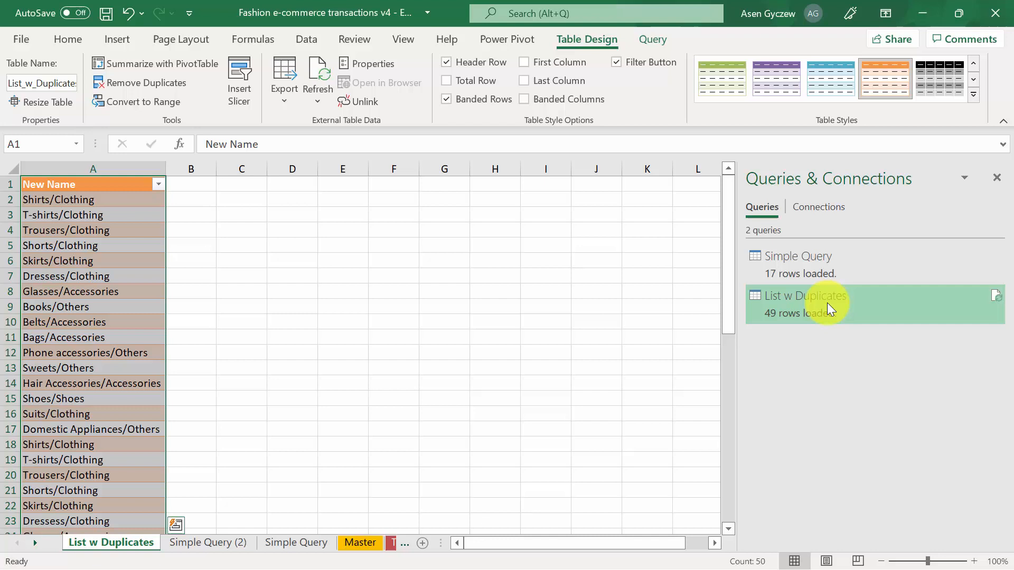
{"action": "left_click", "coordinate": [296, 542]}
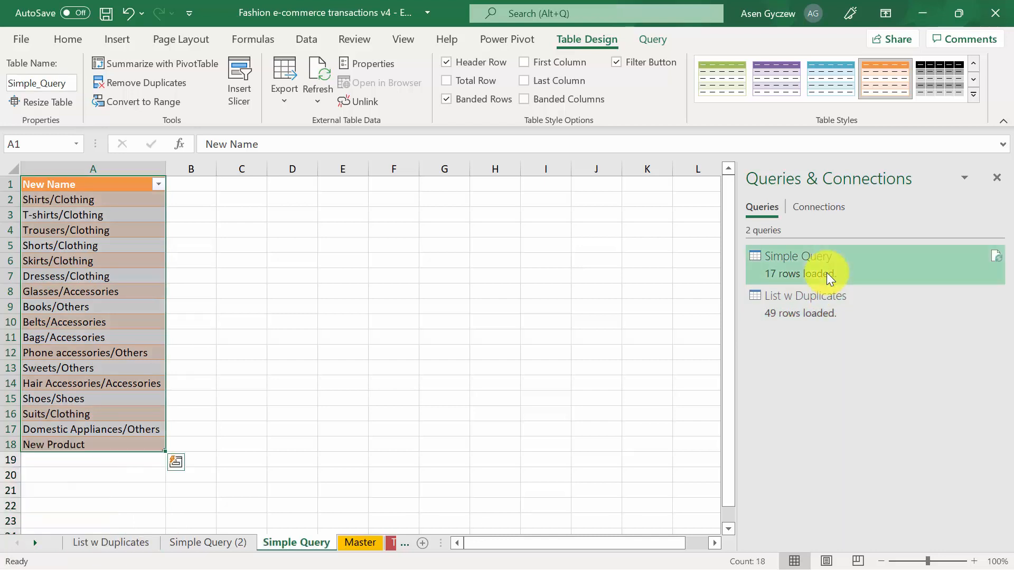
{"action": "mouse_move", "coordinate": [836, 355]}
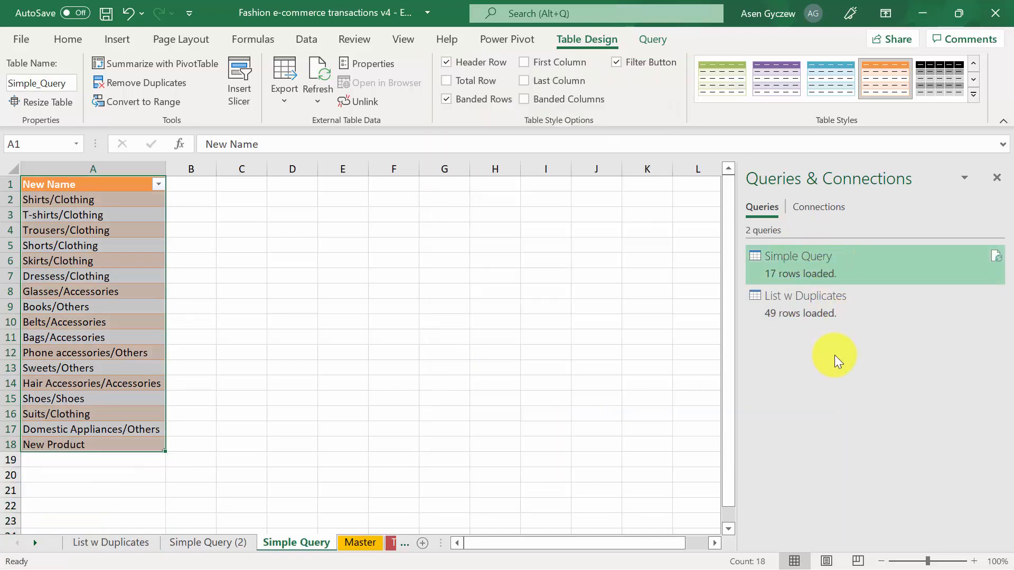
{"action": "key", "text": "ctrl+c"}
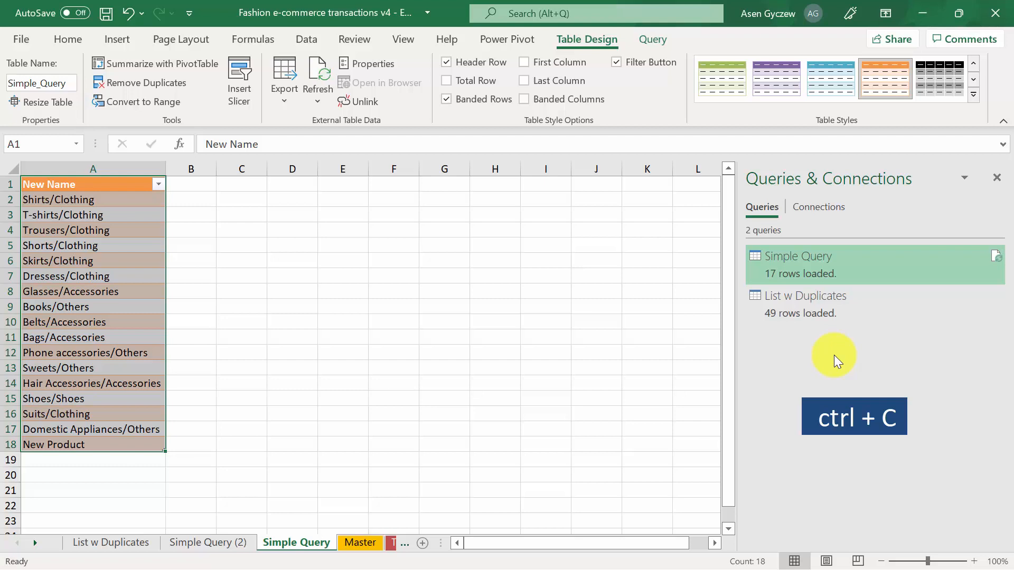
Paste the copy in Queries & Connections, rename it New Simple Query and show its 17-row table.
{"action": "left_click", "coordinate": [806, 335]}
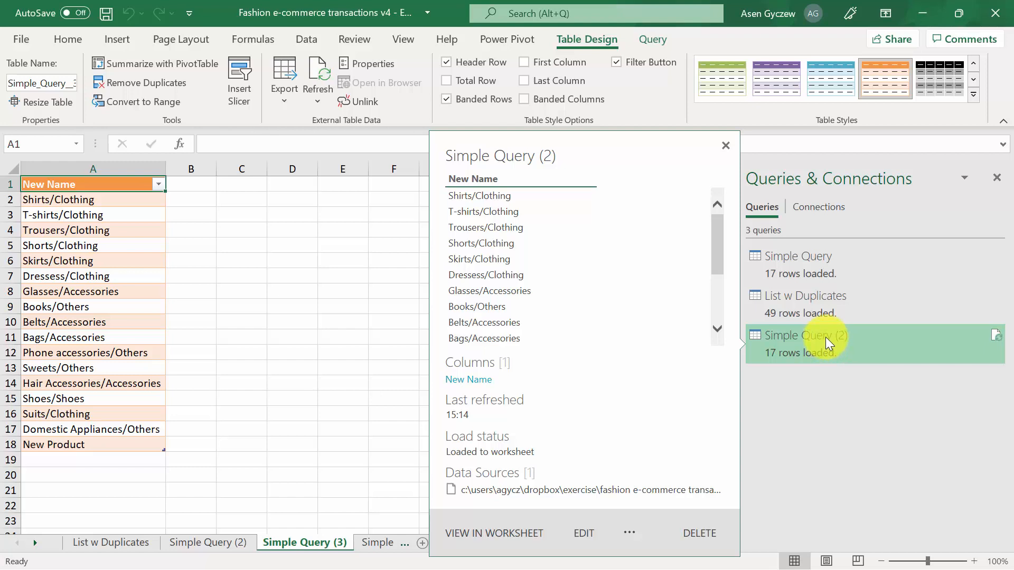
{"action": "key", "text": "F2"}
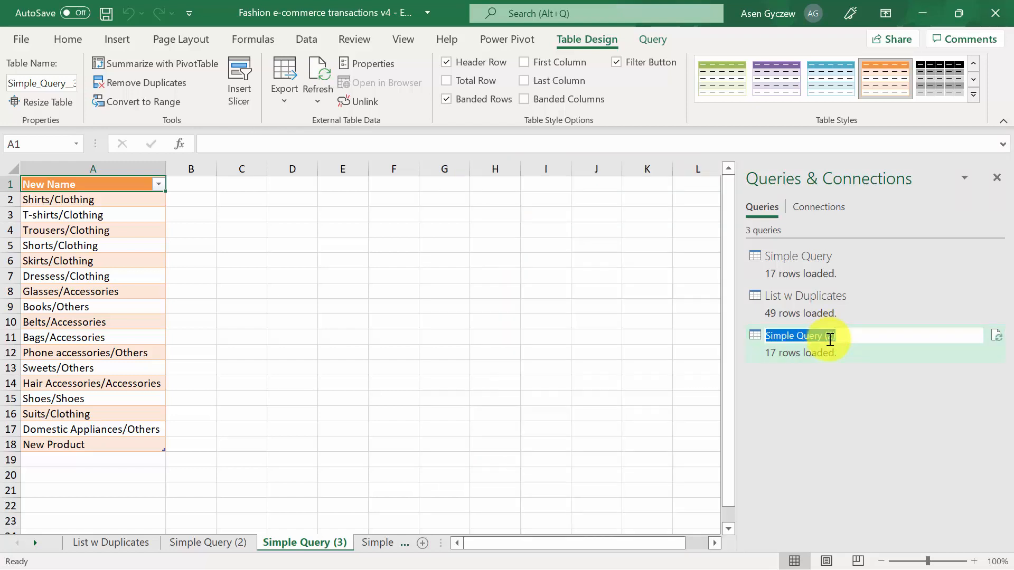
{"action": "type", "text": "New Simple"}
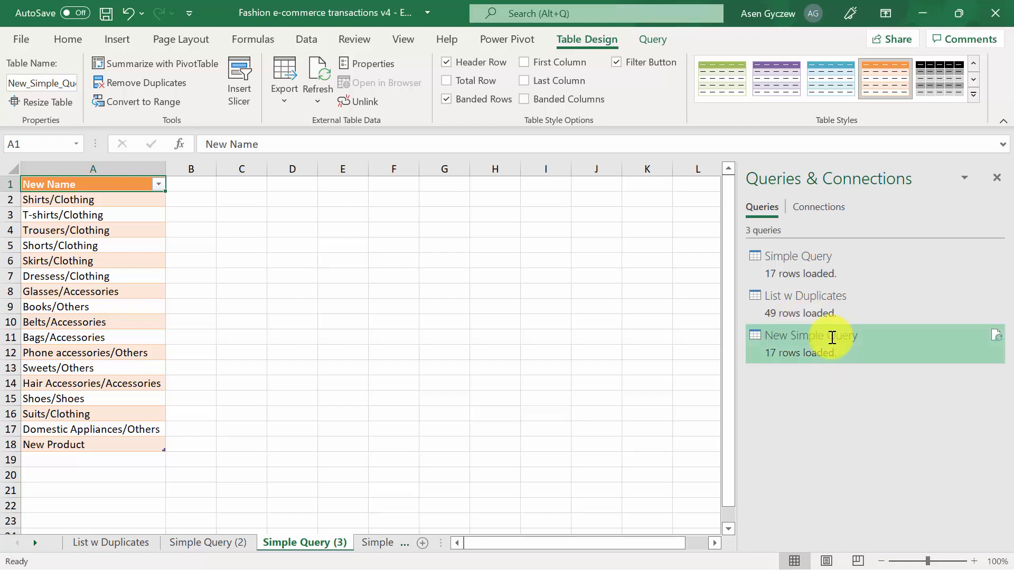
{"action": "mouse_move", "coordinate": [838, 313]}
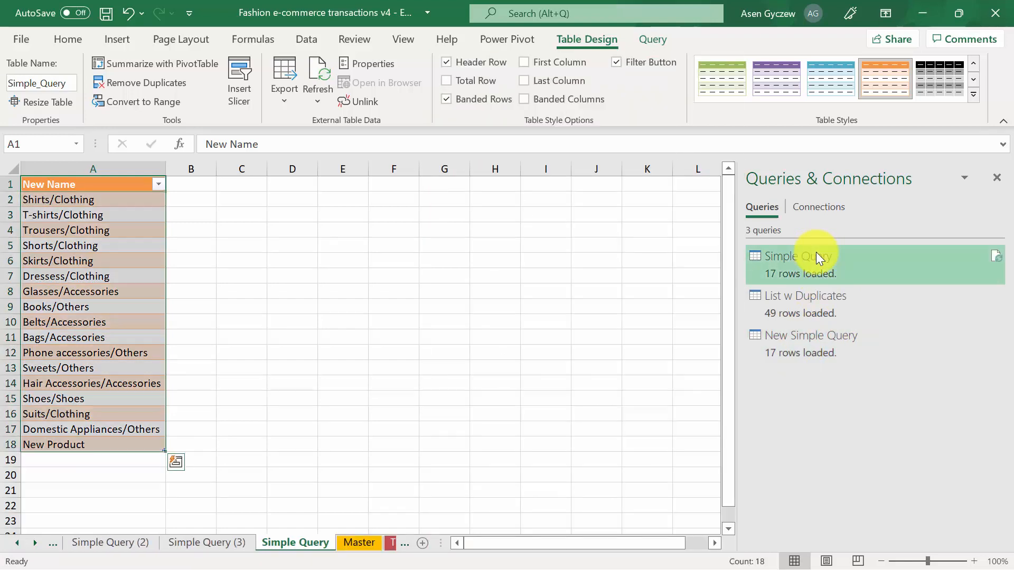
{"action": "left_click", "coordinate": [810, 335]}
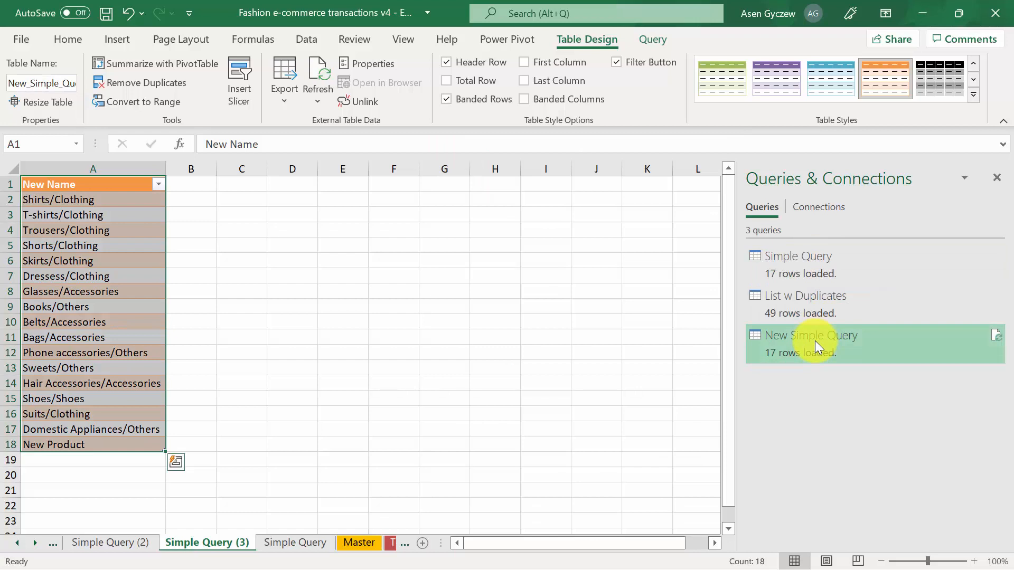
{"action": "mouse_move", "coordinate": [797, 407]}
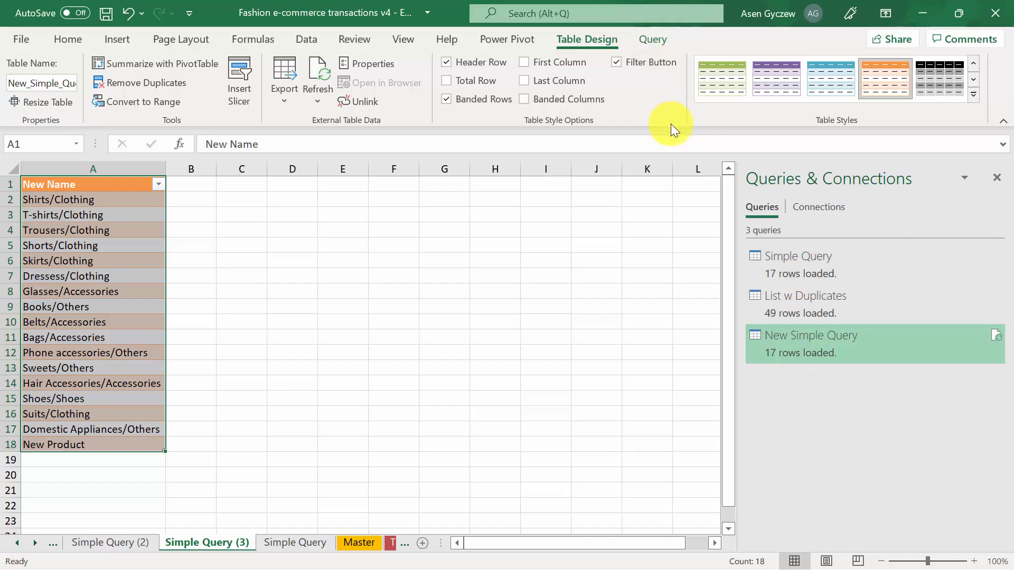
Show the ribbon's Query tools for the selected New Simple Query table.
{"action": "left_click", "coordinate": [653, 39]}
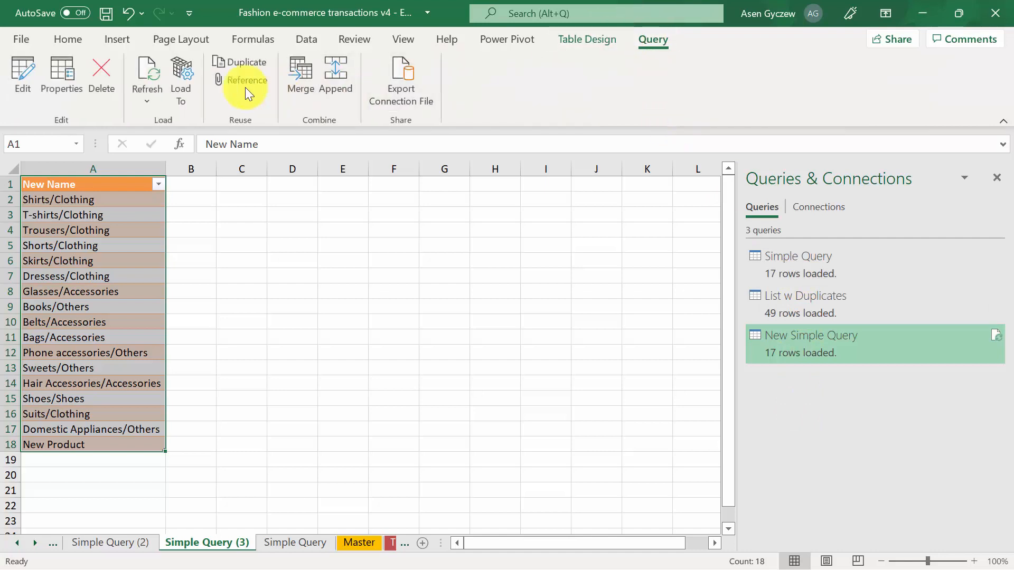
Use Duplicate to create New Simple Query (2) with the same 17 rows and steps.
{"action": "left_click", "coordinate": [244, 79]}
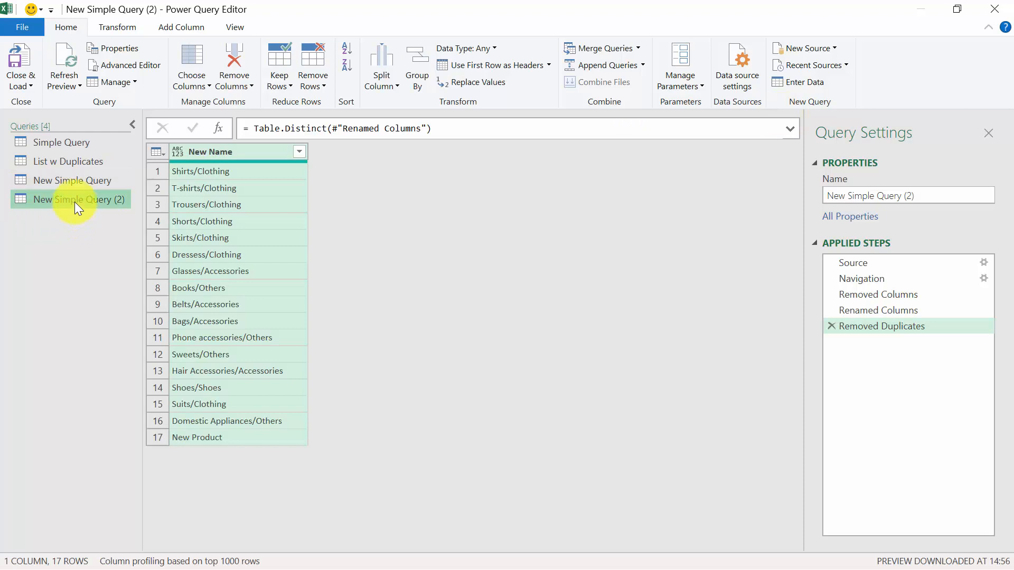
{"action": "mouse_move", "coordinate": [97, 204]}
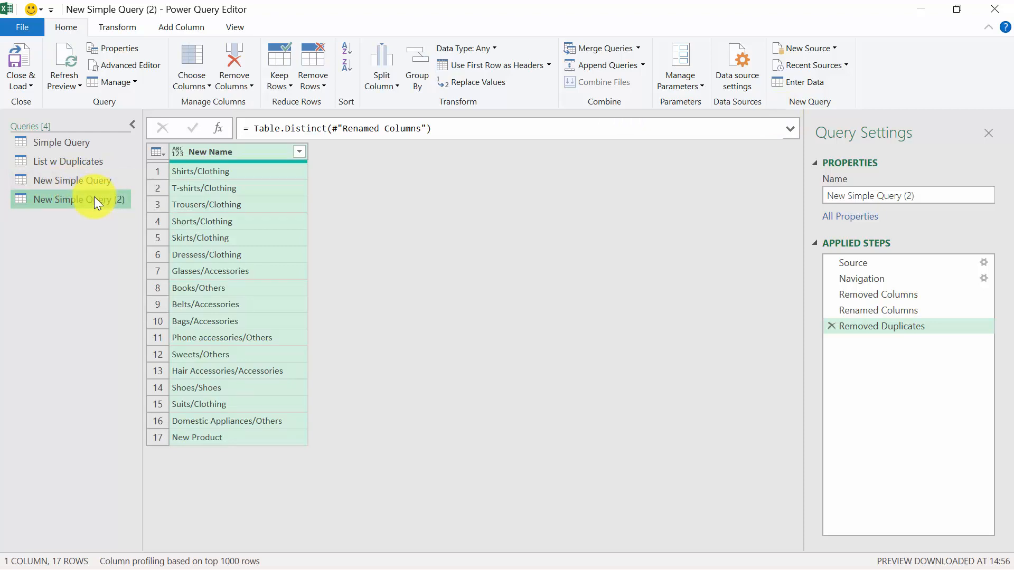